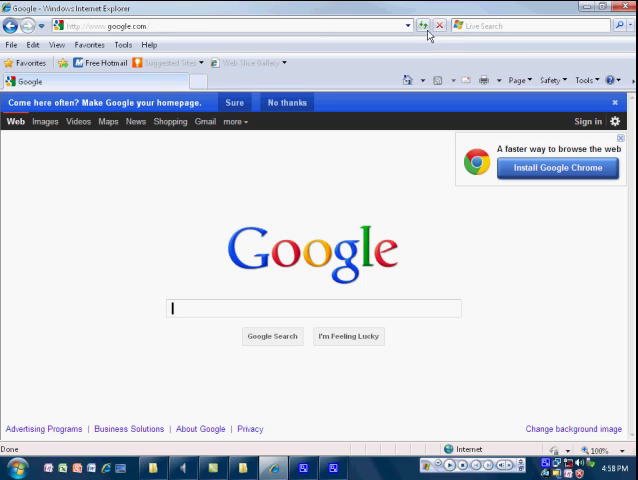
Step: Reload google.com twice and get the 'cannot display the webpage' error
left_click(424, 24)
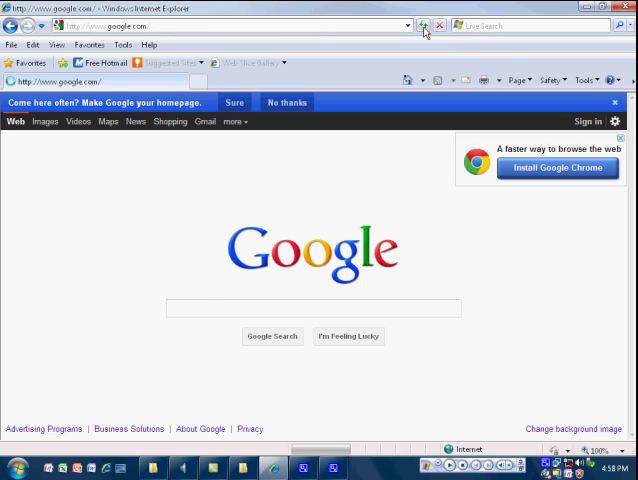
left_click(424, 26)
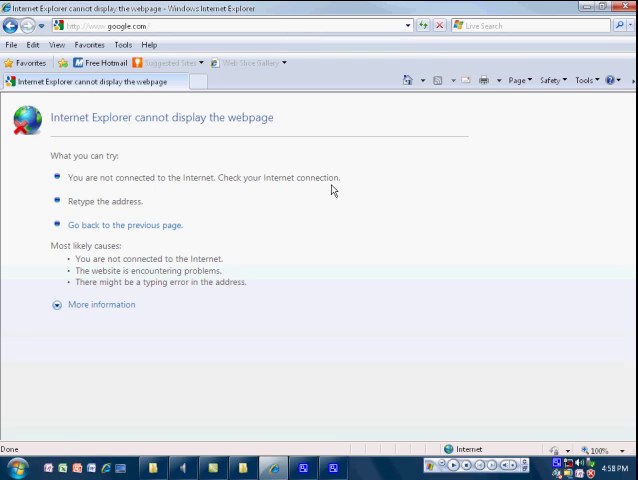
mouse_move(338, 302)
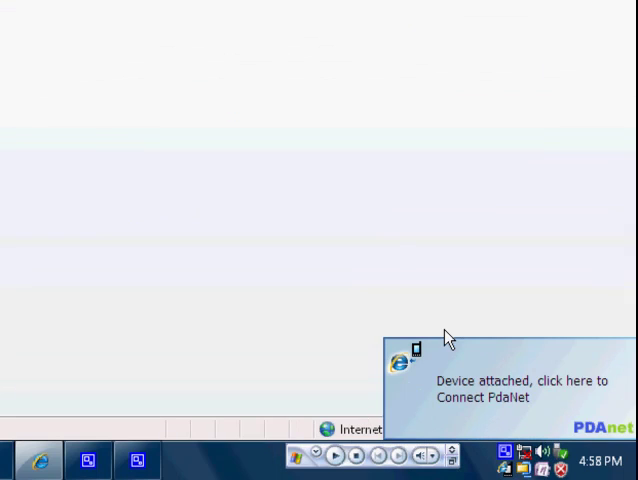
mouse_move(236, 292)
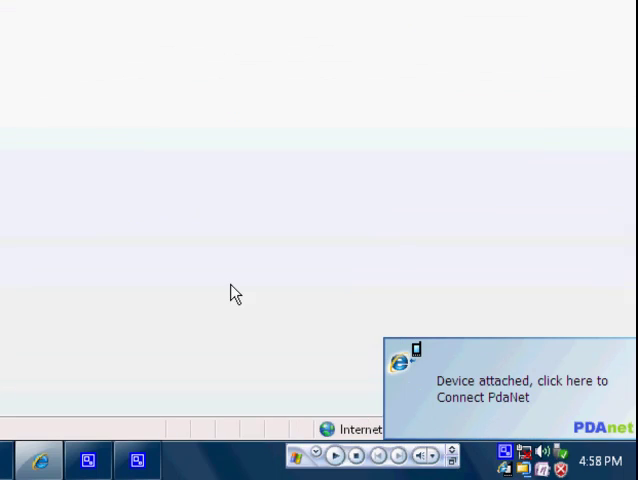
mouse_move(330, 270)
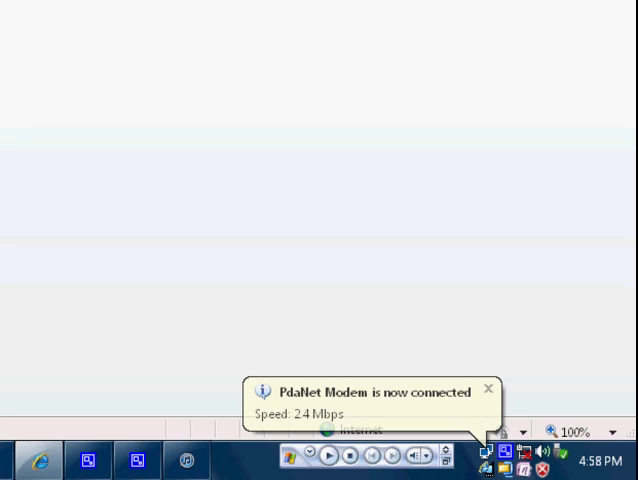
Step: Load the Bing home page, then enter 'wikipedia' in the address bar
left_click(36, 460)
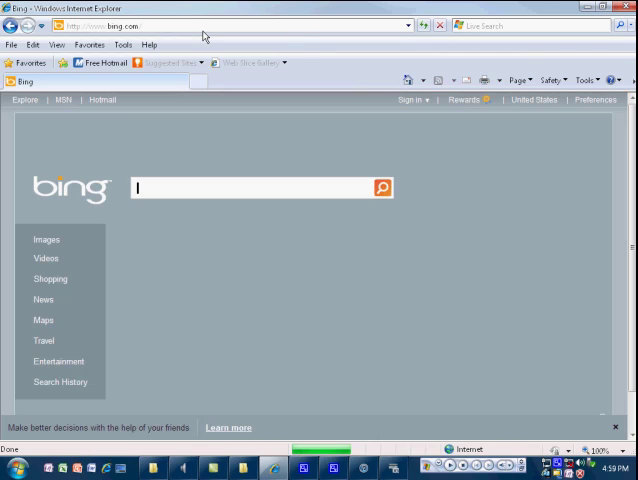
left_click(120, 26)
type("wikip")
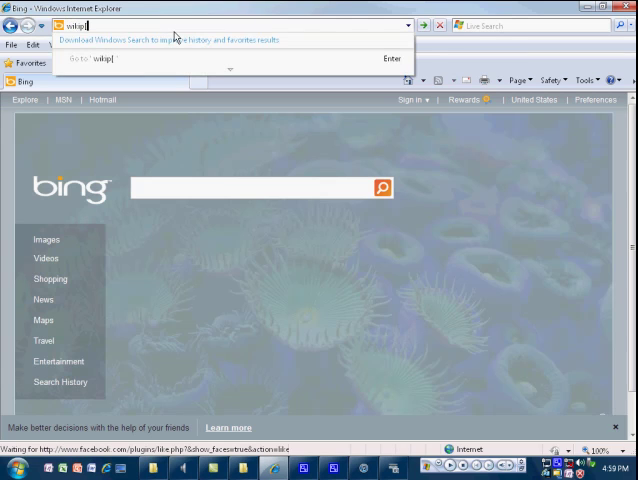
type("edia")
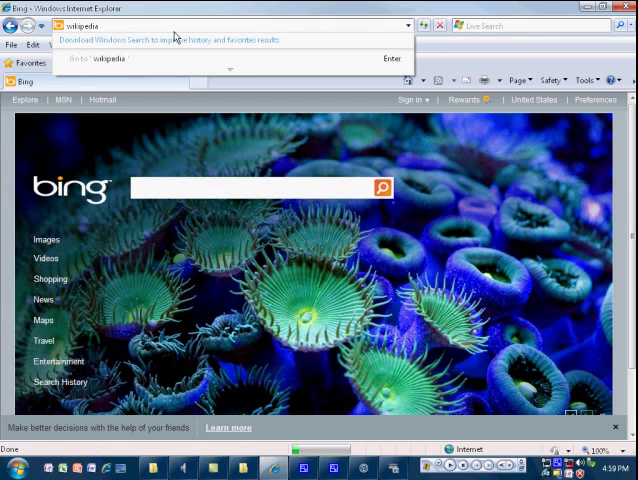